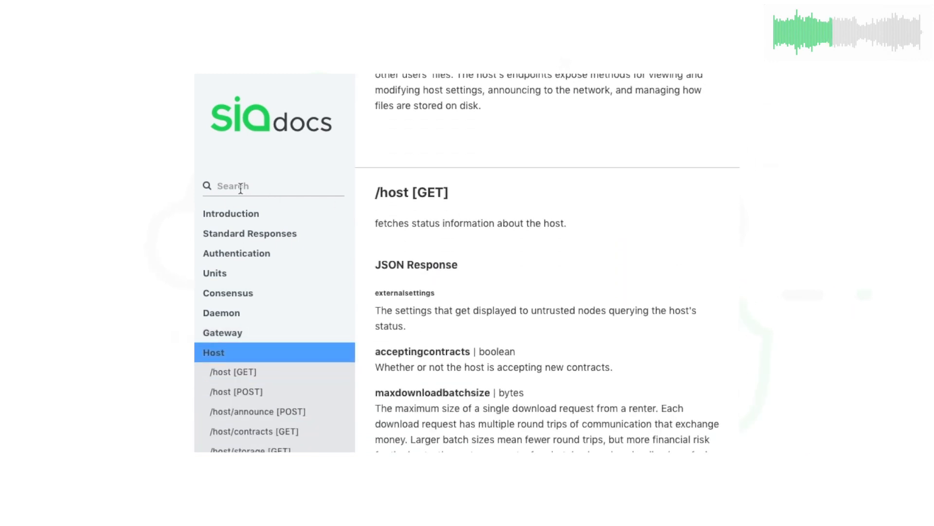
Search the docs for 'wallet' and jump to the Wallet section.
type("wallet")
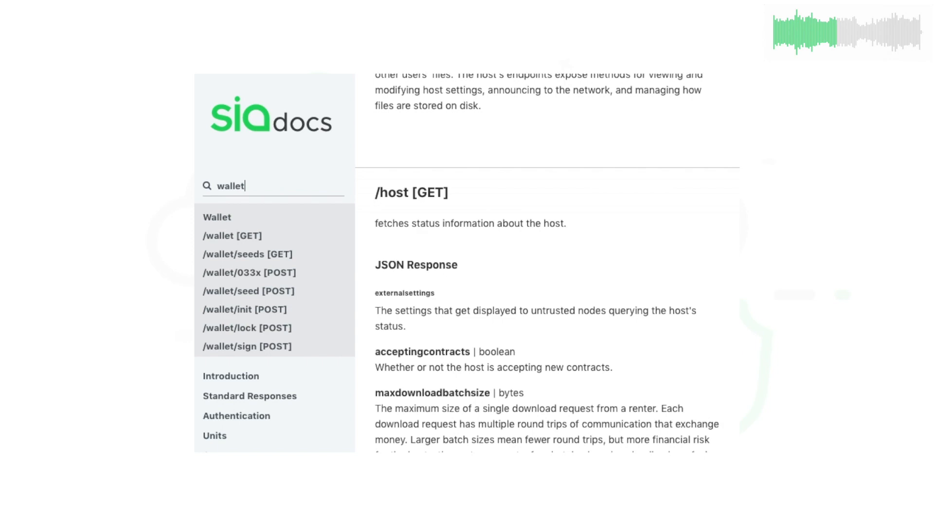
left_click(248, 291)
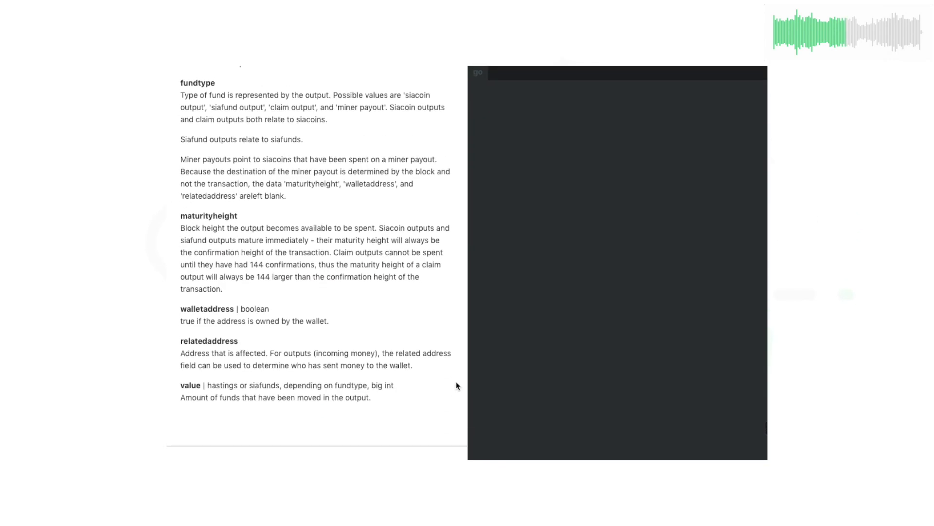
Scroll through the wallet endpoint descriptions and JSON examples down to /wallet/unlock [POST].
scroll("down", 3)
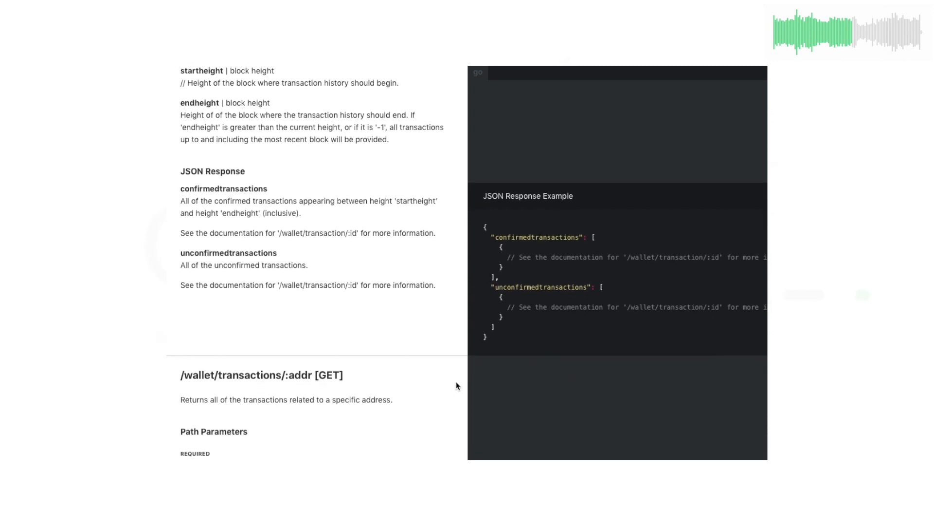
scroll("down", 3)
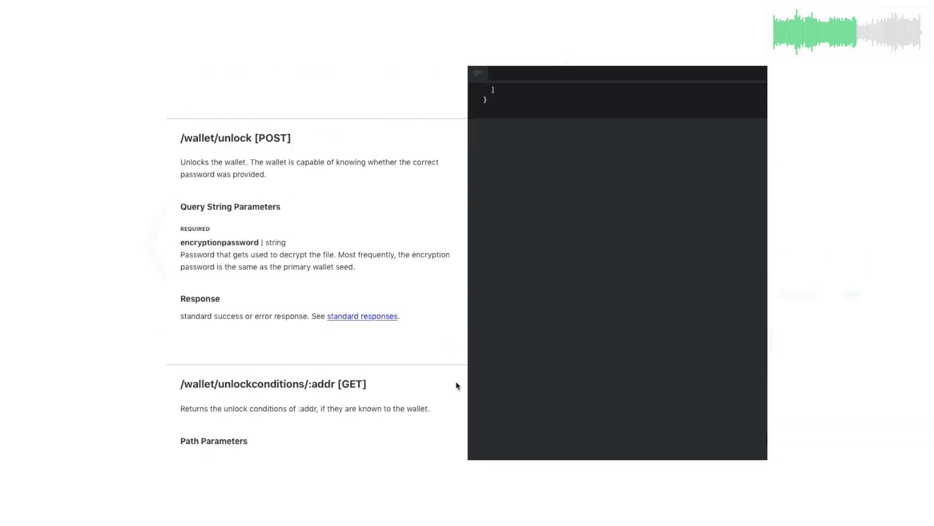